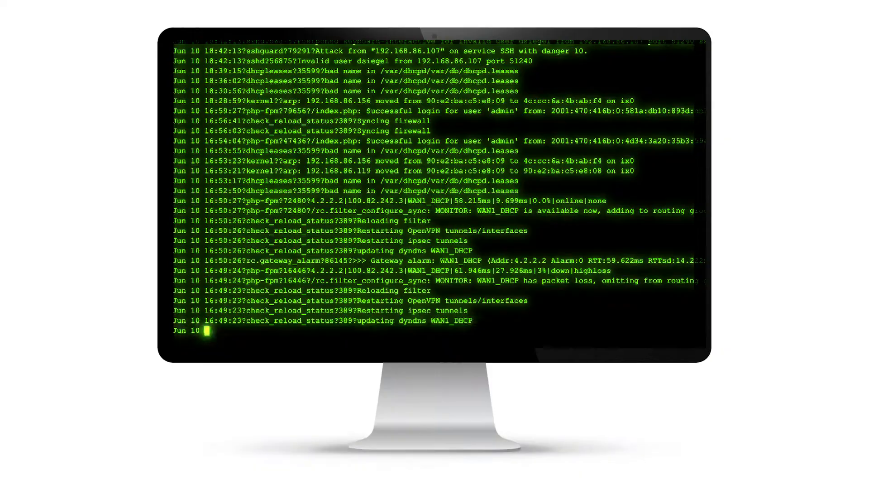
Send the /select Chicago command to Selector AI in Slack.
scroll(down, 3)
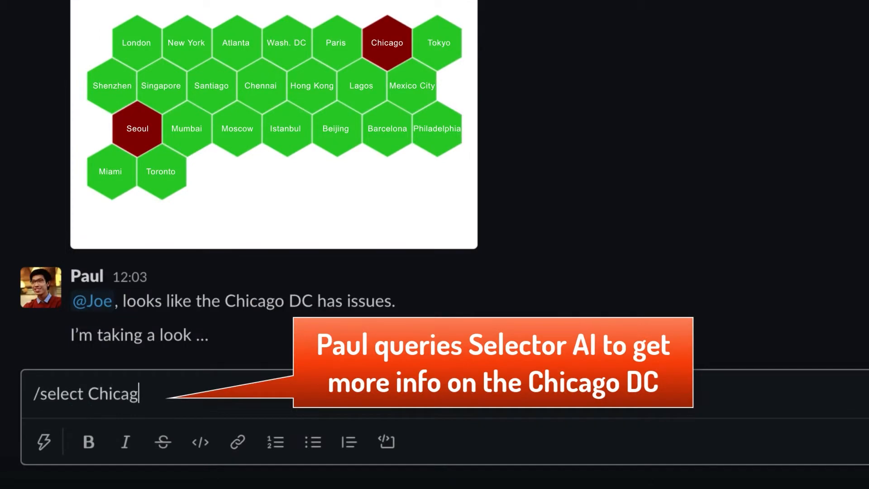
key(Return)
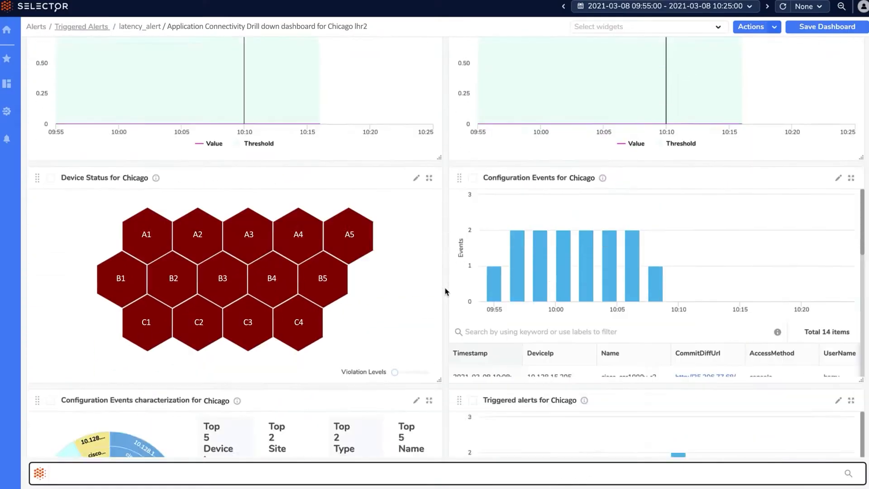
Scroll the Chicago dashboard to the Configuration Events breakdown and Triggered alerts widgets.
scroll(down, 3)
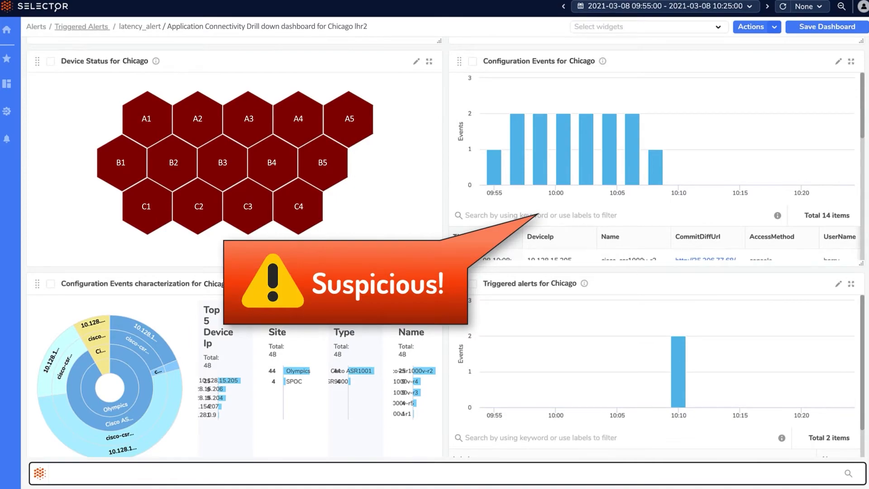